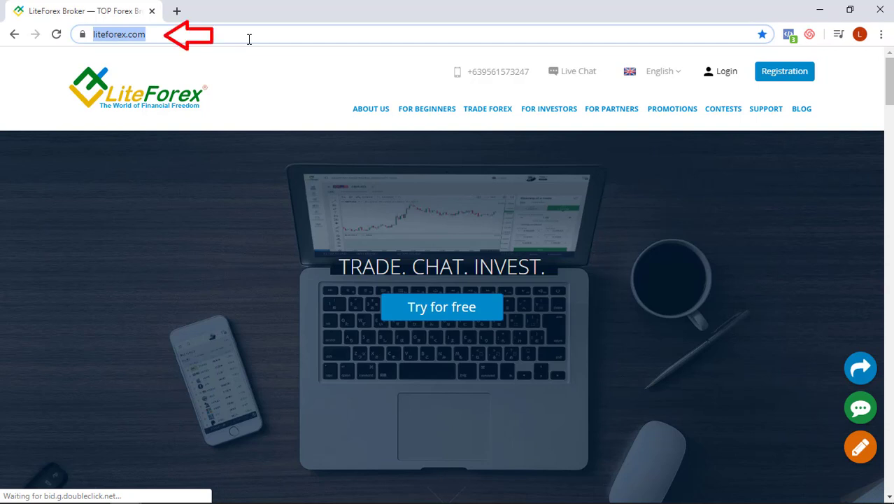
pyautogui.moveTo(373, 61)
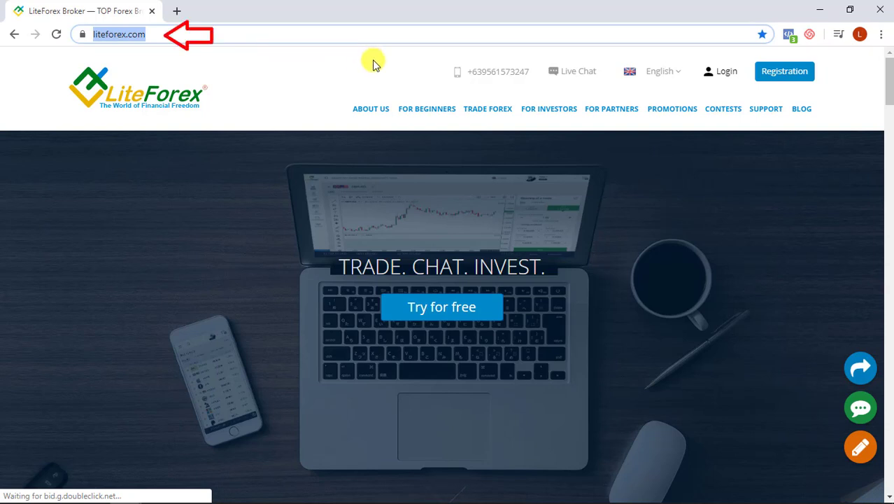
pyautogui.moveTo(785, 71)
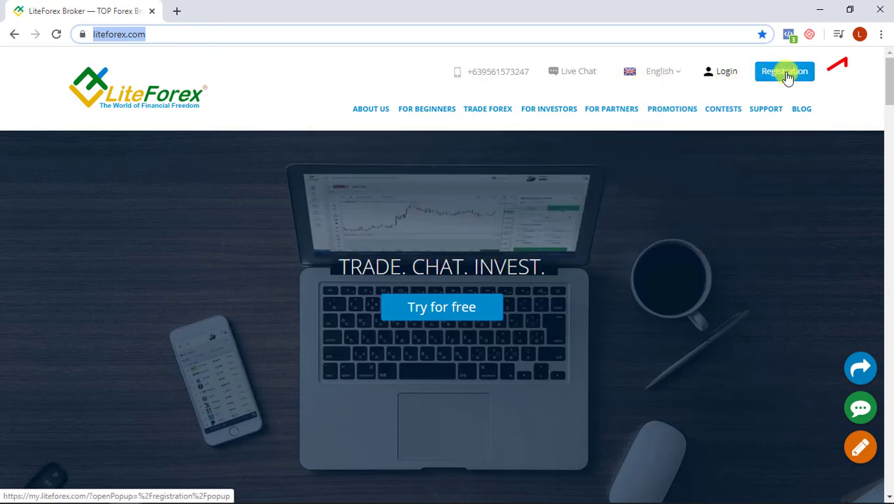
# Open the Registration form from the top right of the liteforex.com home page.
pyautogui.click(784, 71)
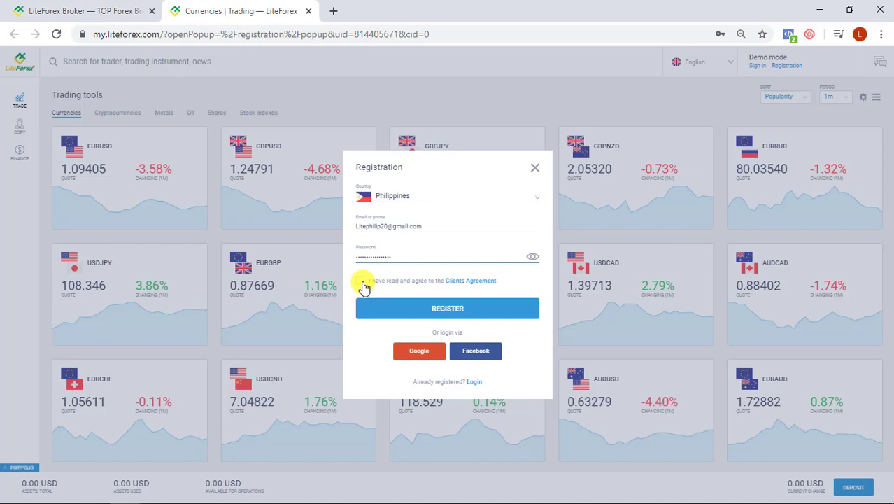
# Accept the Clients Agreement and submit the registration to get the emailed code prompt.
pyautogui.click(360, 281)
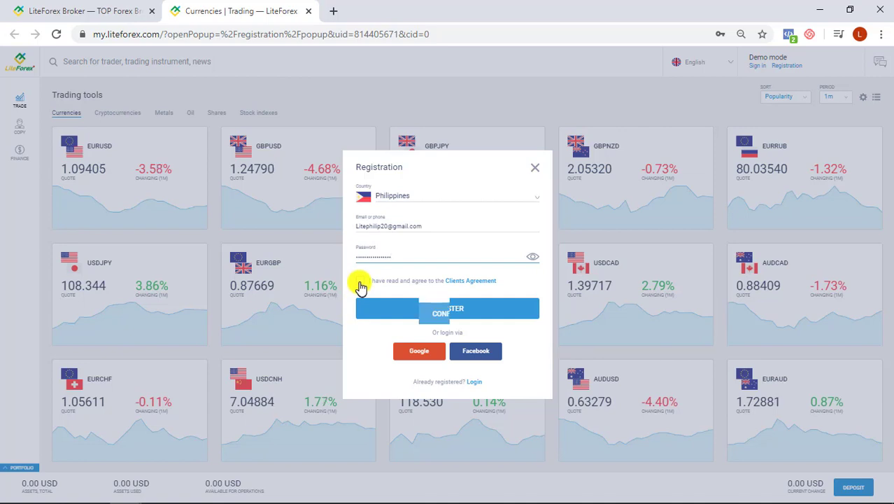
pyautogui.click(360, 280)
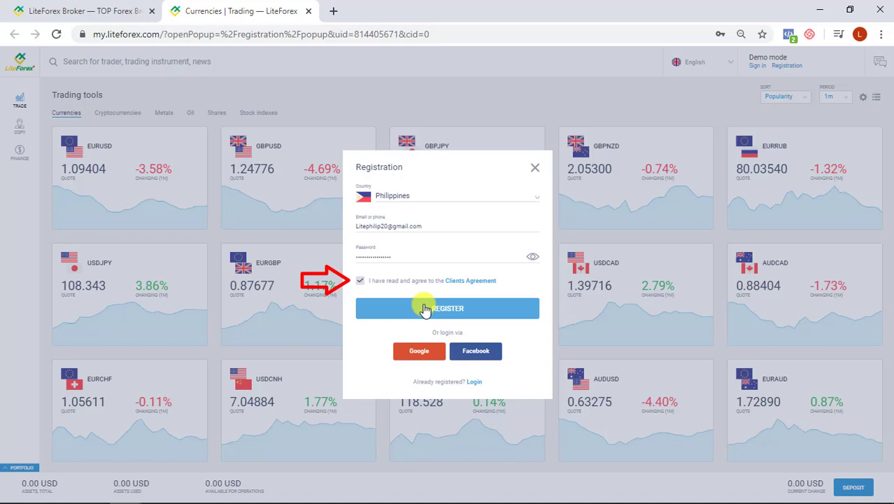
pyautogui.click(447, 308)
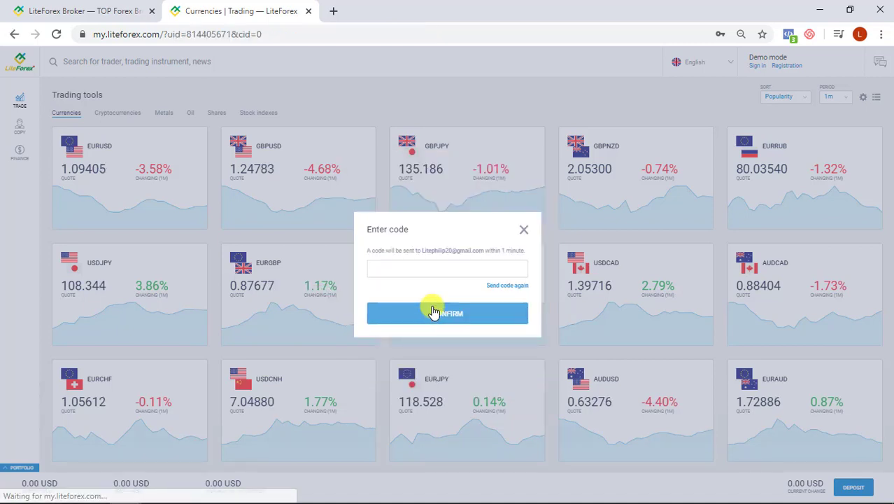
pyautogui.moveTo(440, 273)
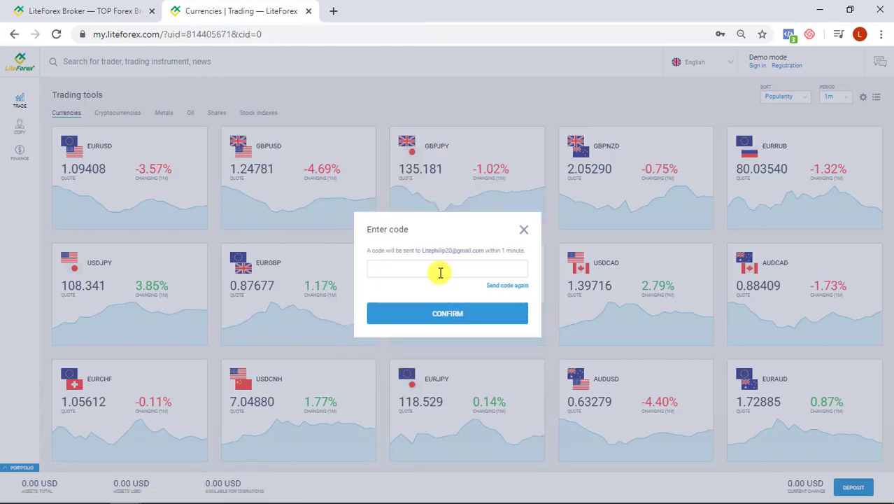
# Open the 'LiteForex: Registration confirmation' email and reach the profile's Verification tab.
pyautogui.click(83, 11)
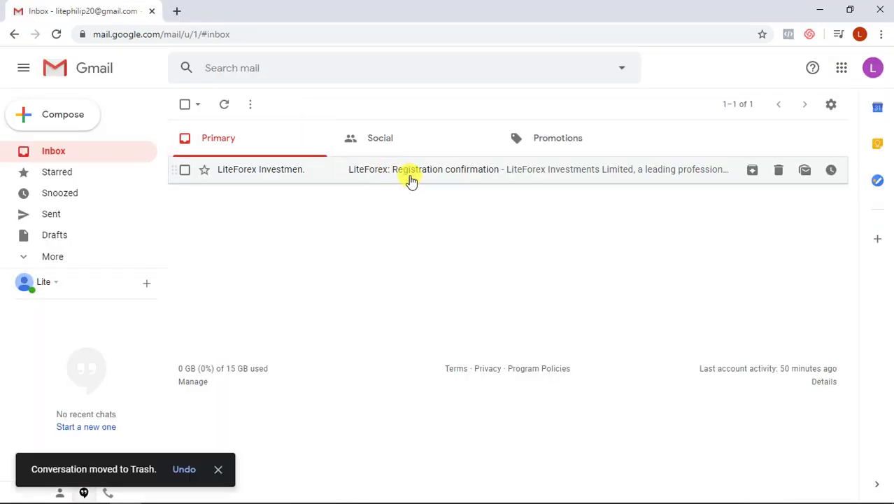
pyautogui.moveTo(389, 178)
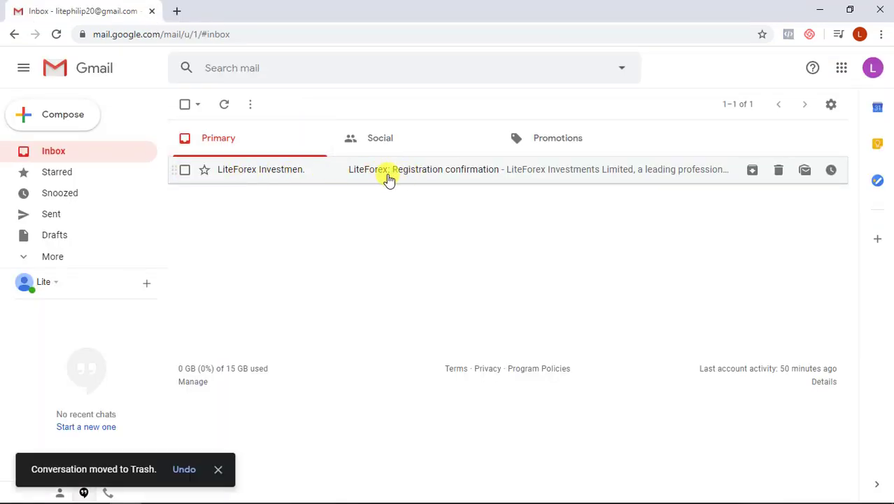
pyautogui.moveTo(428, 177)
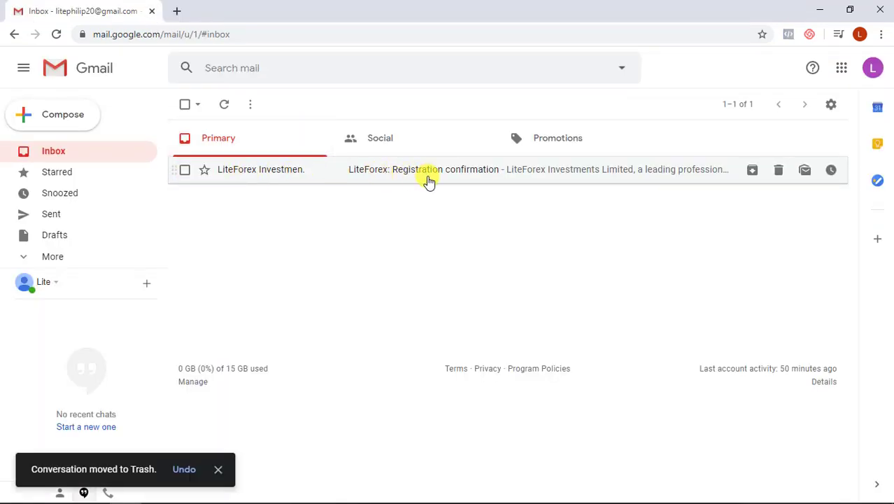
pyautogui.click(419, 169)
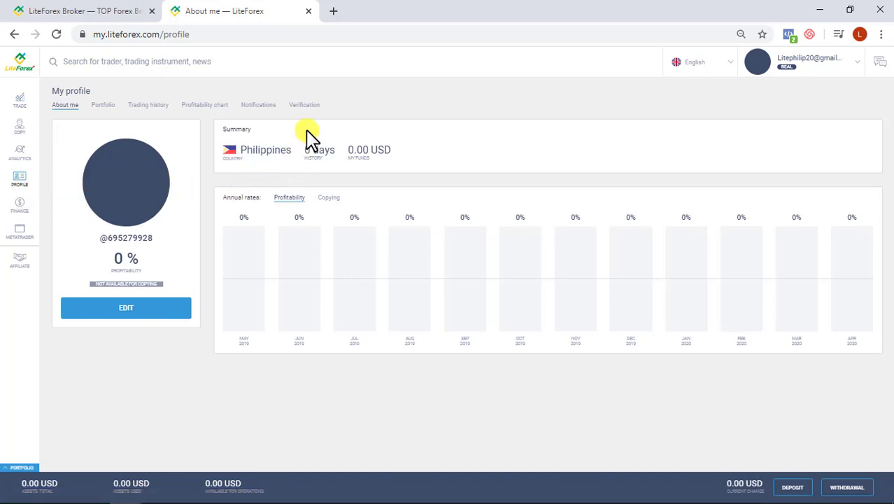
pyautogui.click(303, 105)
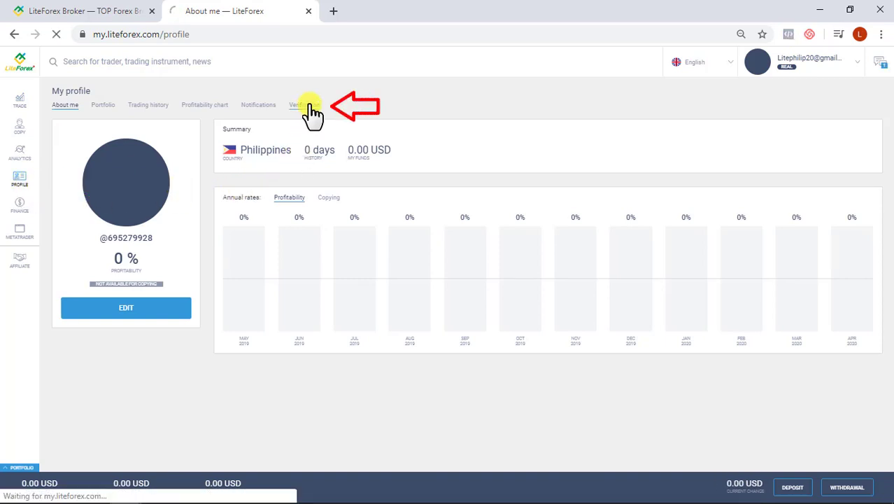
# Choose FILL IN next to ID on the Verification page.
pyautogui.click(304, 105)
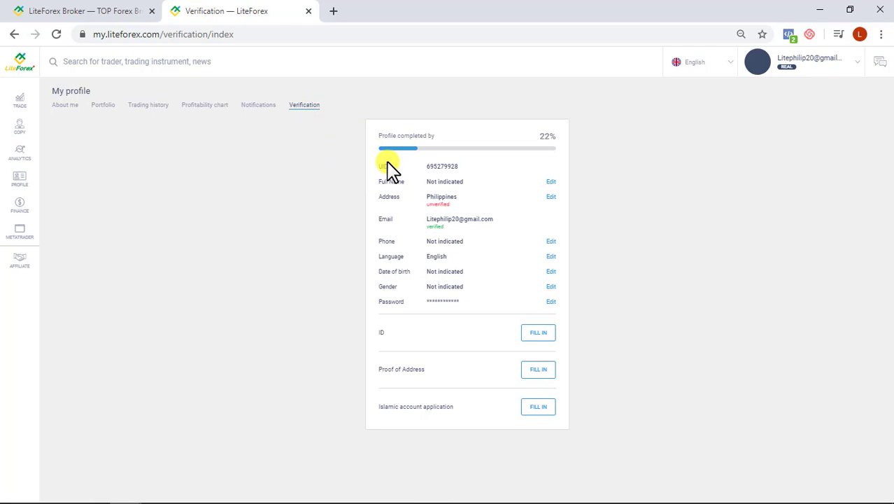
pyautogui.moveTo(445, 195)
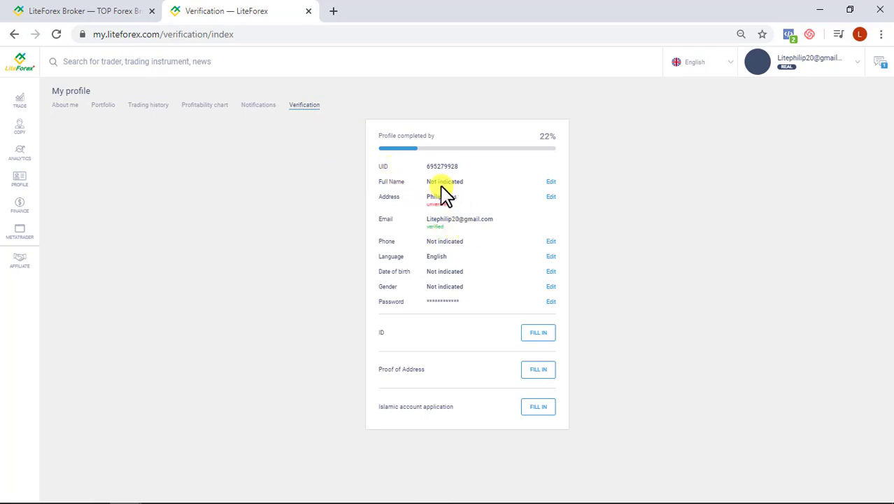
pyautogui.click(538, 332)
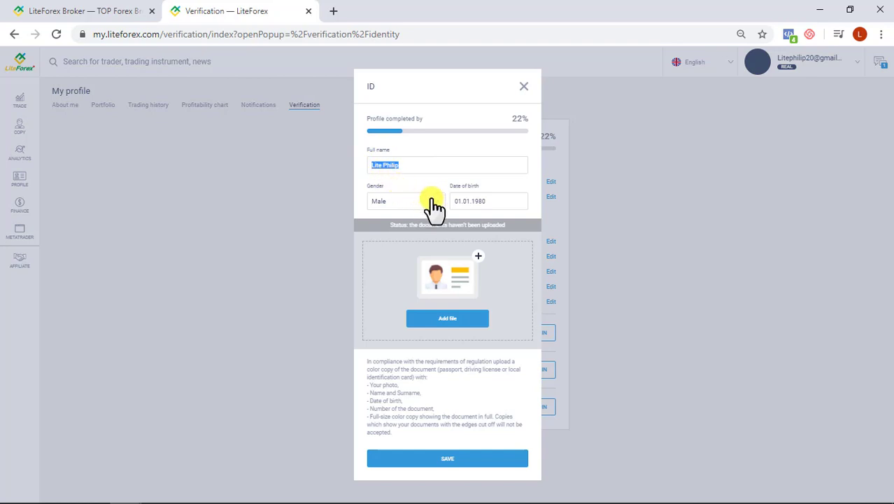
pyautogui.click(406, 201)
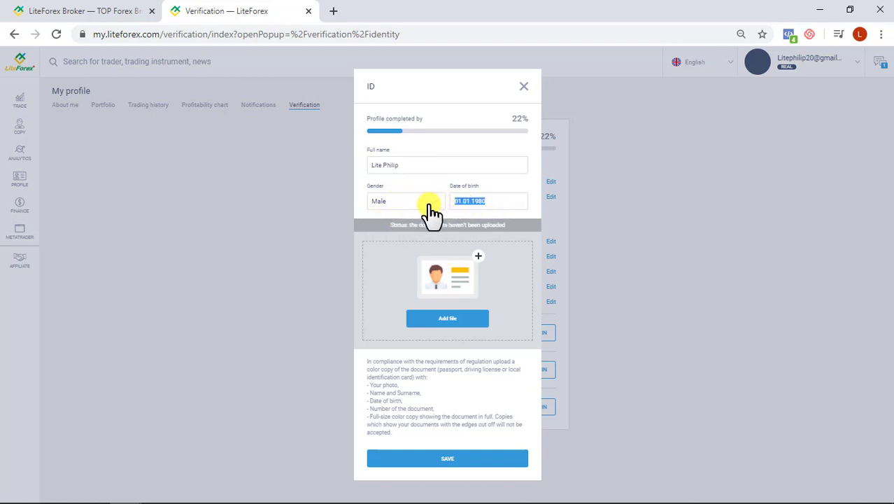
pyautogui.click(447, 318)
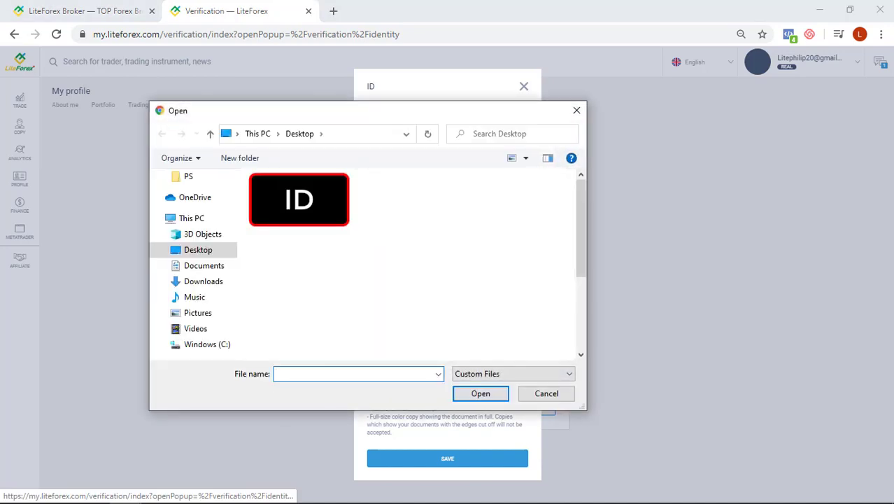
pyautogui.click(359, 373)
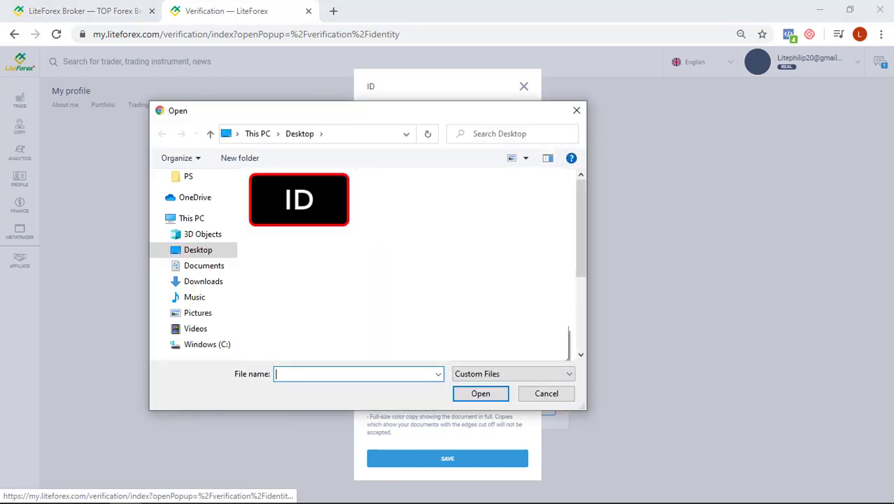
pyautogui.click(546, 393)
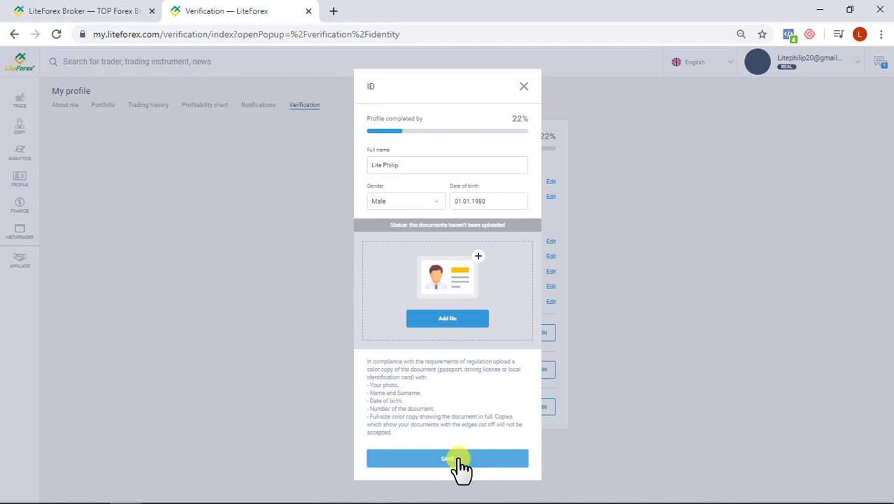